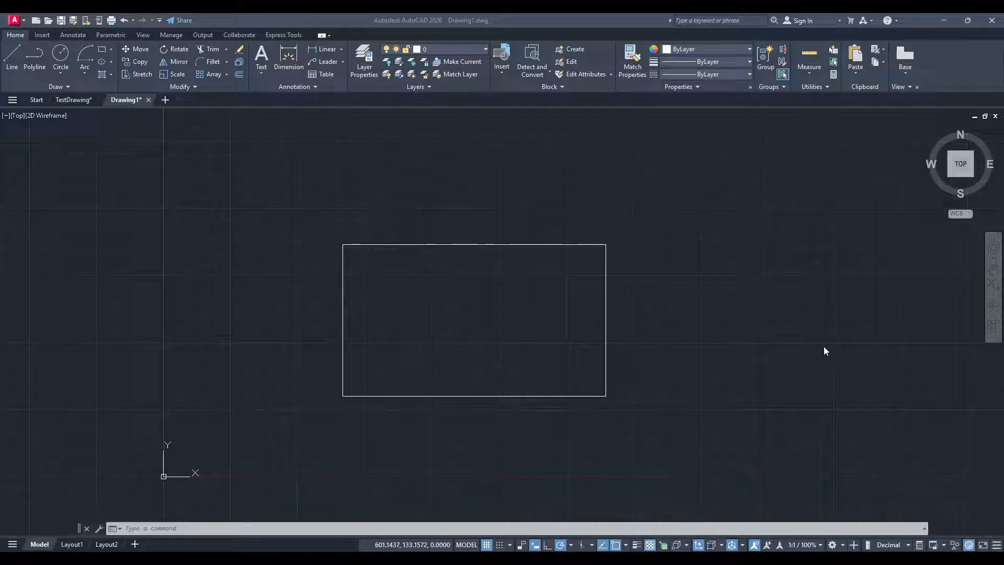
{"action": "mouse_move", "coordinate": [657, 297]}
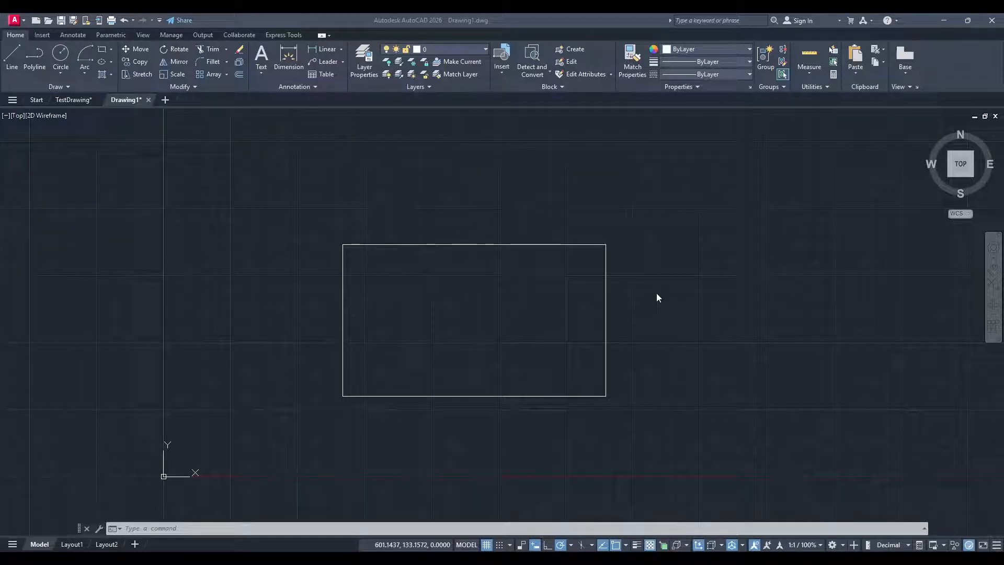
{"action": "mouse_move", "coordinate": [708, 313]}
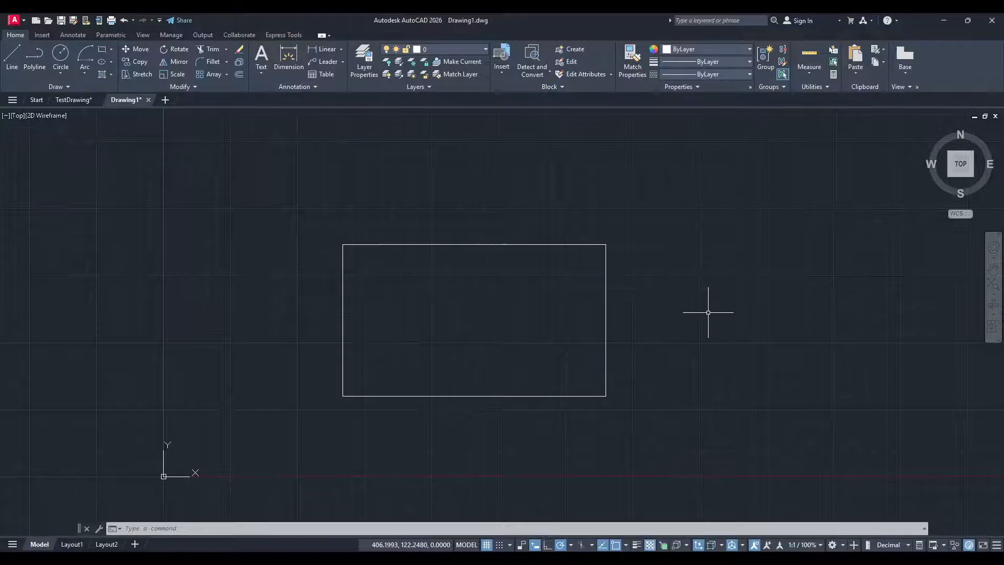
Shift the AutoCAD view left, then scroll the CADhatch wood patterns page toward HWEND4N0.
{"action": "left_click_drag", "start_coordinate": [708, 313], "coordinate": [669, 315]}
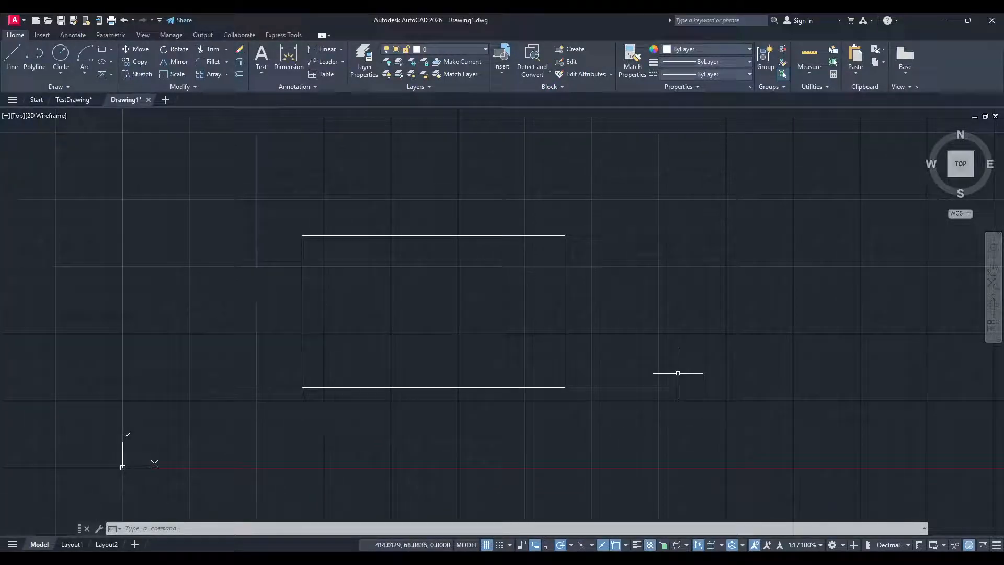
{"action": "mouse_move", "coordinate": [586, 477]}
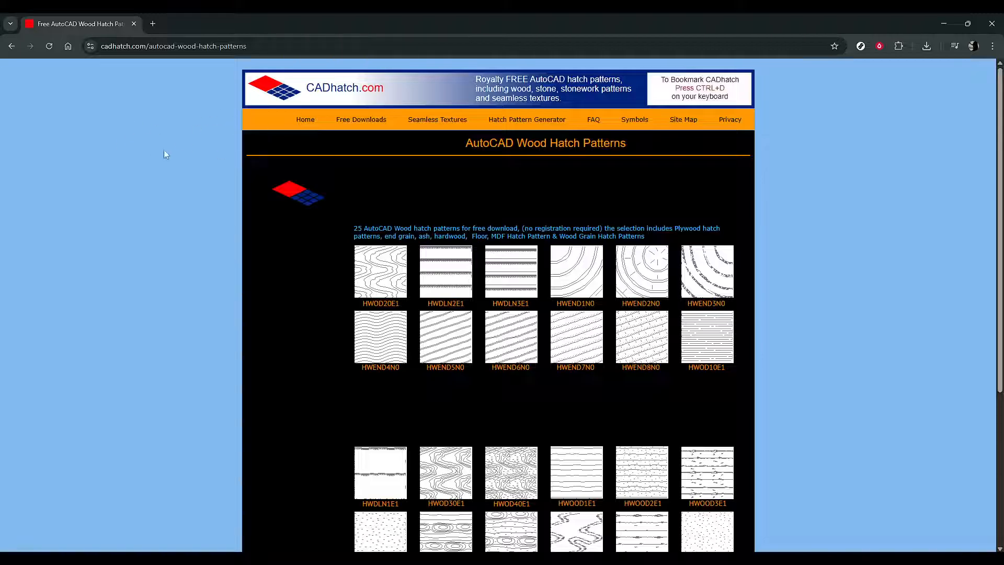
{"action": "mouse_move", "coordinate": [250, 176]}
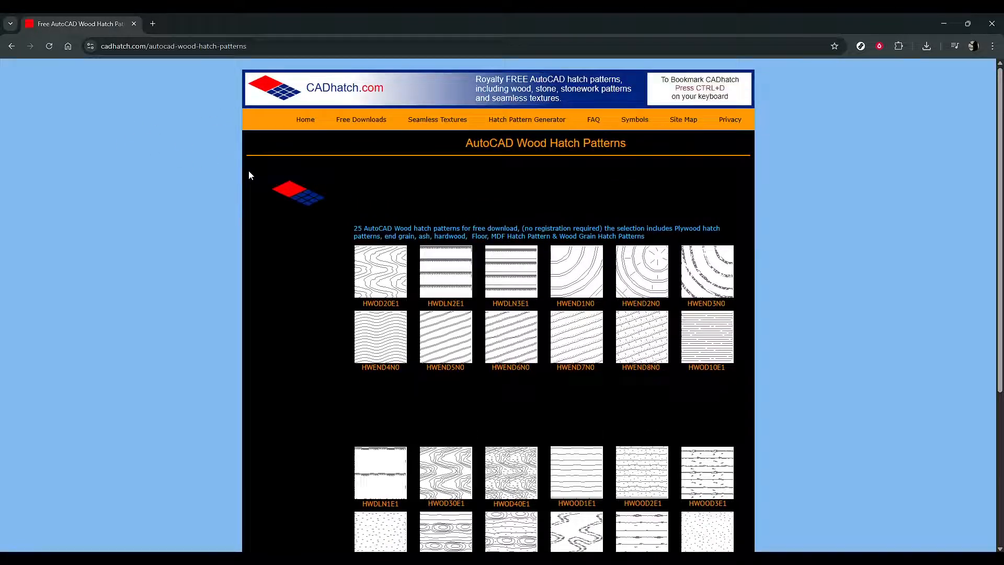
{"action": "scroll", "scroll_direction": "down", "scroll_amount": 3}
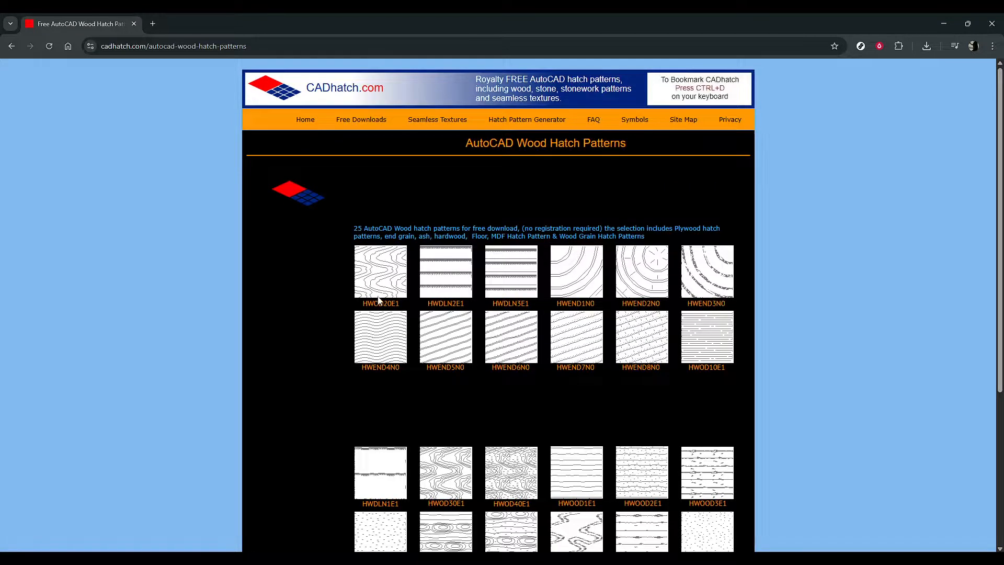
{"action": "mouse_move", "coordinate": [379, 367]}
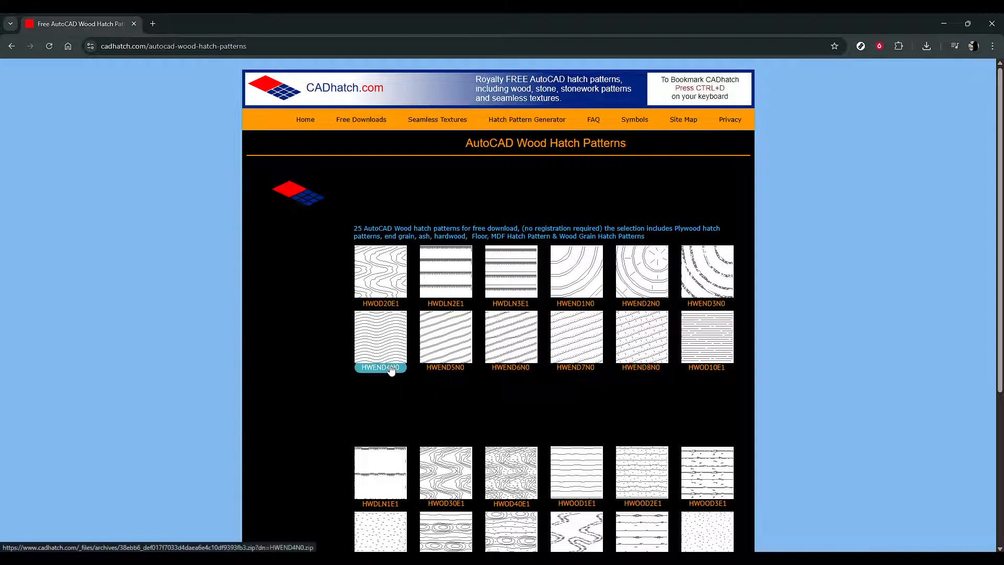
{"action": "mouse_move", "coordinate": [331, 233]}
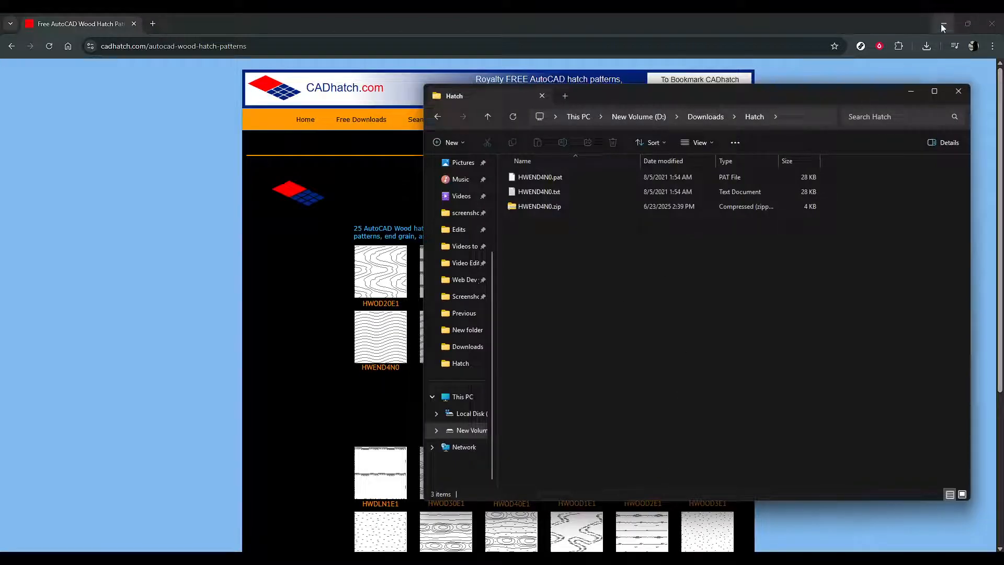
Minimize Chrome, check HWEND4N0.pat in D:\Downloads\Hatch, and refocus the AutoCAD drawing.
{"action": "left_click", "coordinate": [941, 24]}
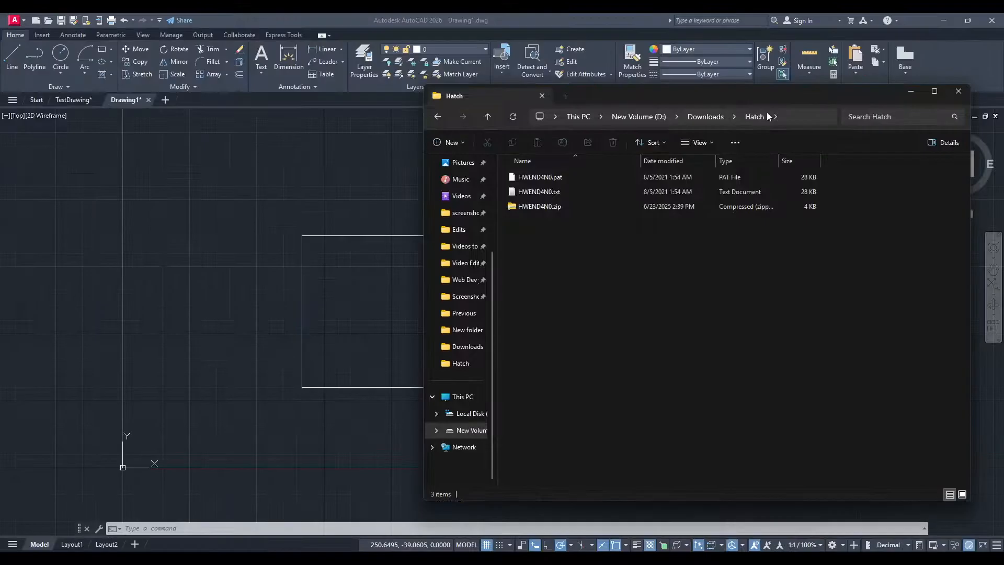
{"action": "left_click", "coordinate": [540, 176]}
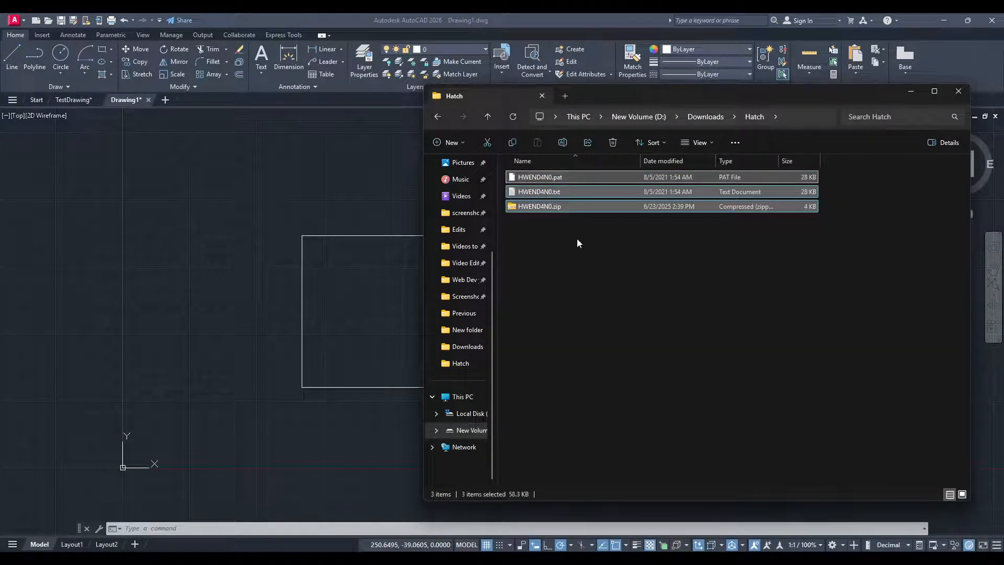
{"action": "left_click", "coordinate": [577, 243]}
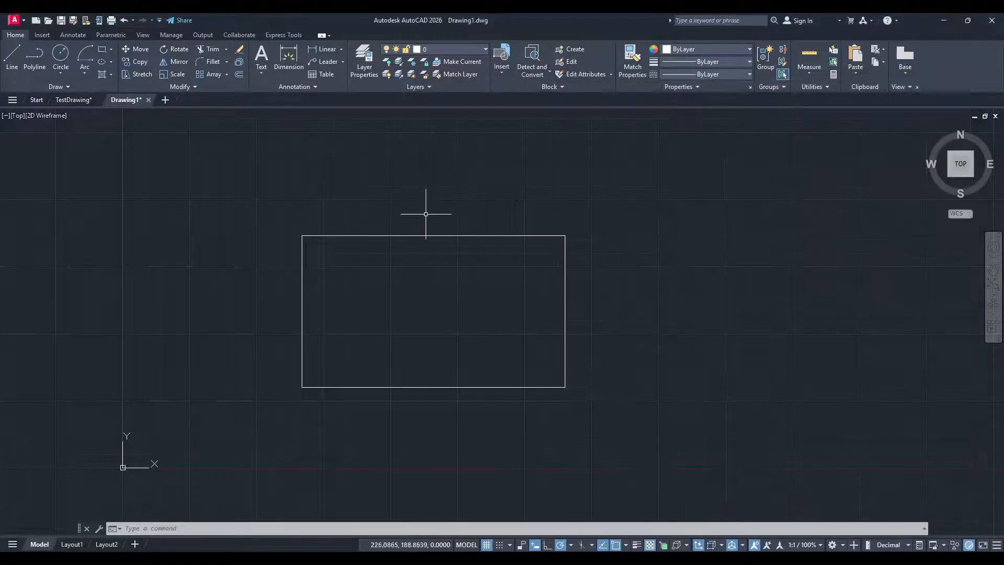
{"action": "mouse_move", "coordinate": [426, 208]}
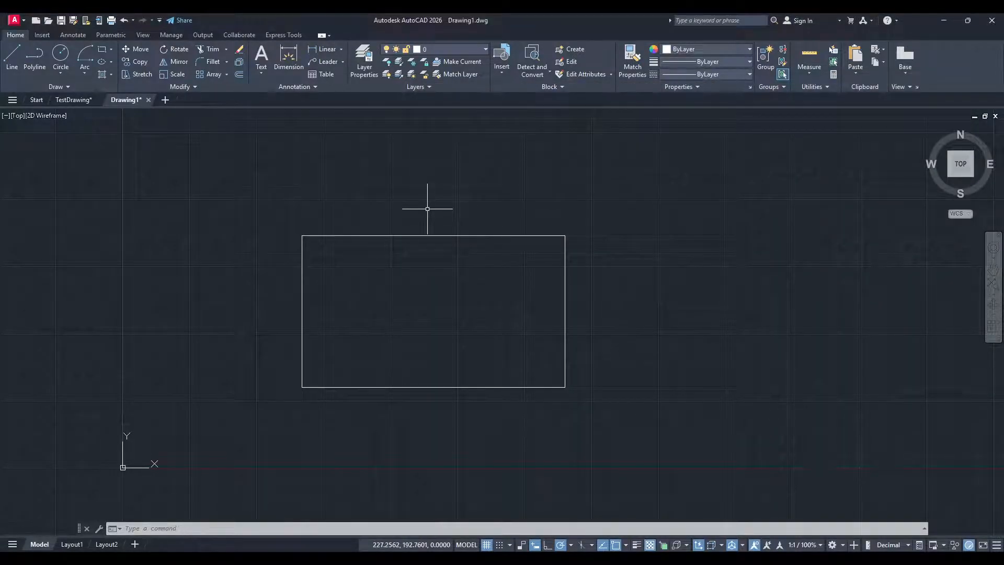
Run the OP command to bring up AutoCAD's Options dialog.
{"action": "type", "text": "op"}
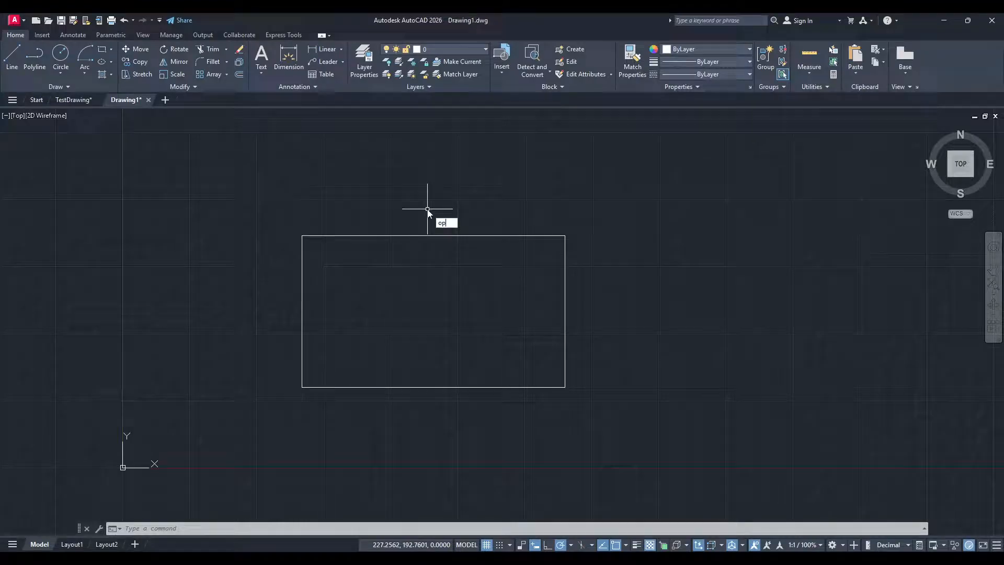
{"action": "type", "text": "p"}
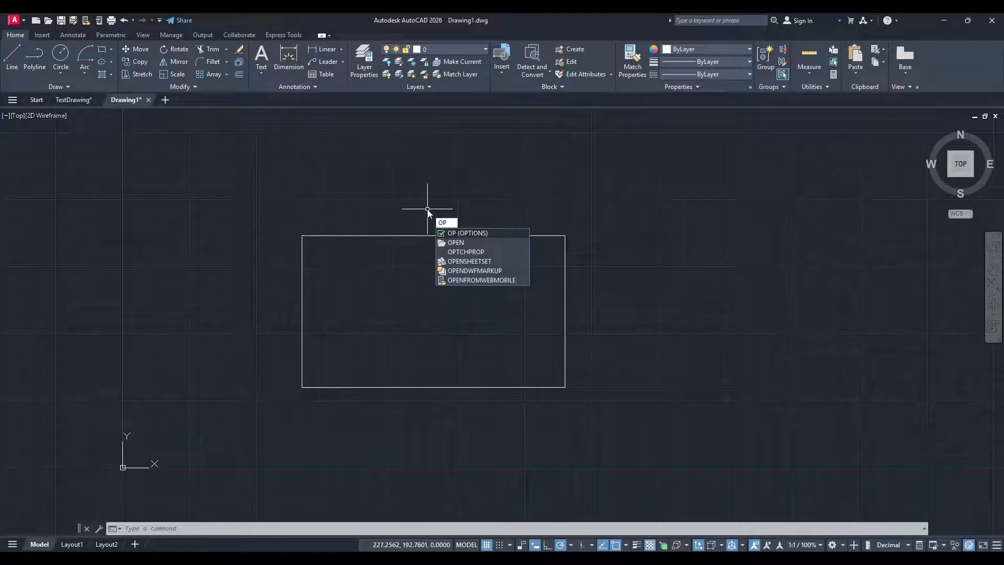
{"action": "key", "text": "Escape"}
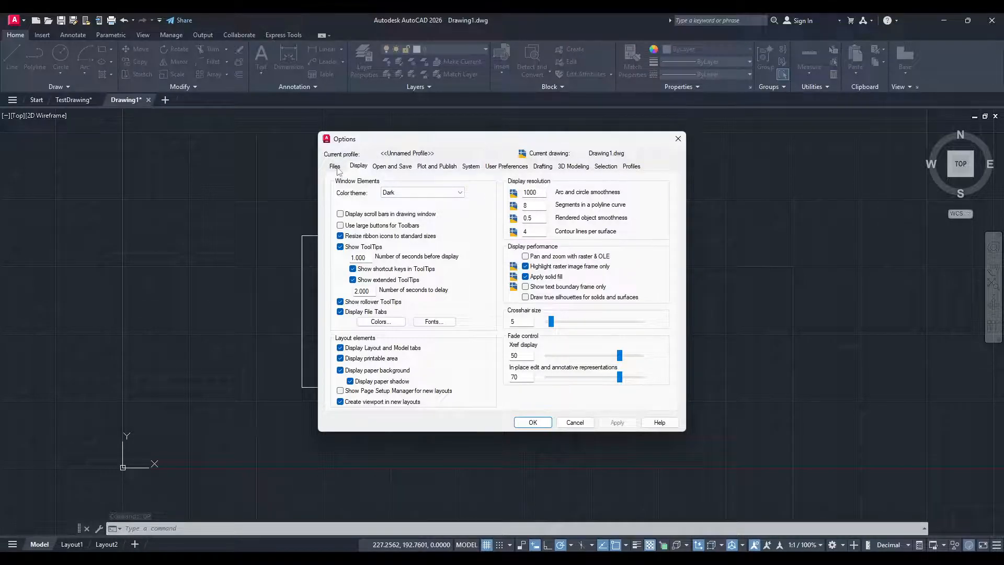
Switch to the Files tab and expand Support File Search Path.
{"action": "left_click", "coordinate": [334, 167]}
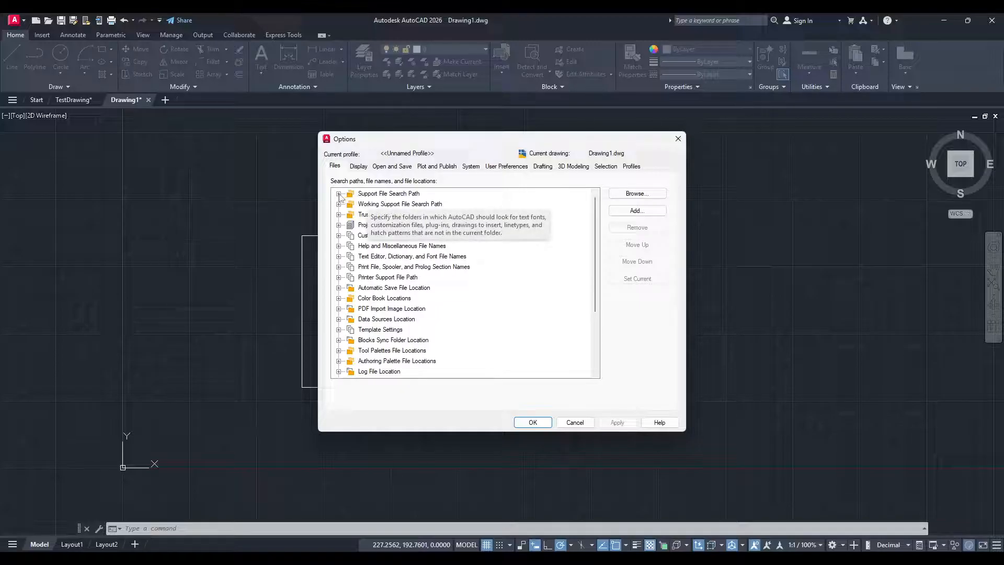
{"action": "left_click", "coordinate": [340, 193]}
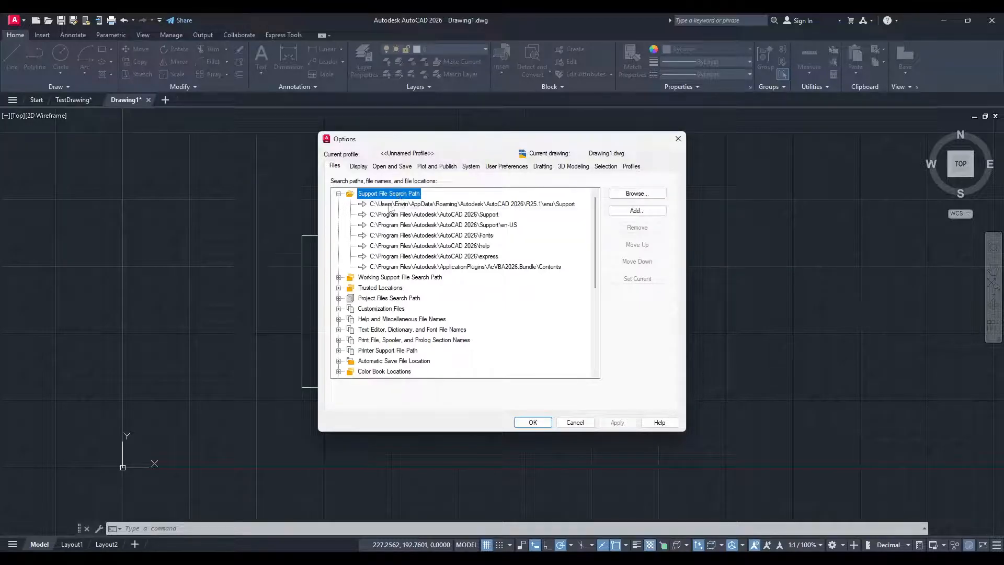
{"action": "left_click", "coordinate": [471, 203]}
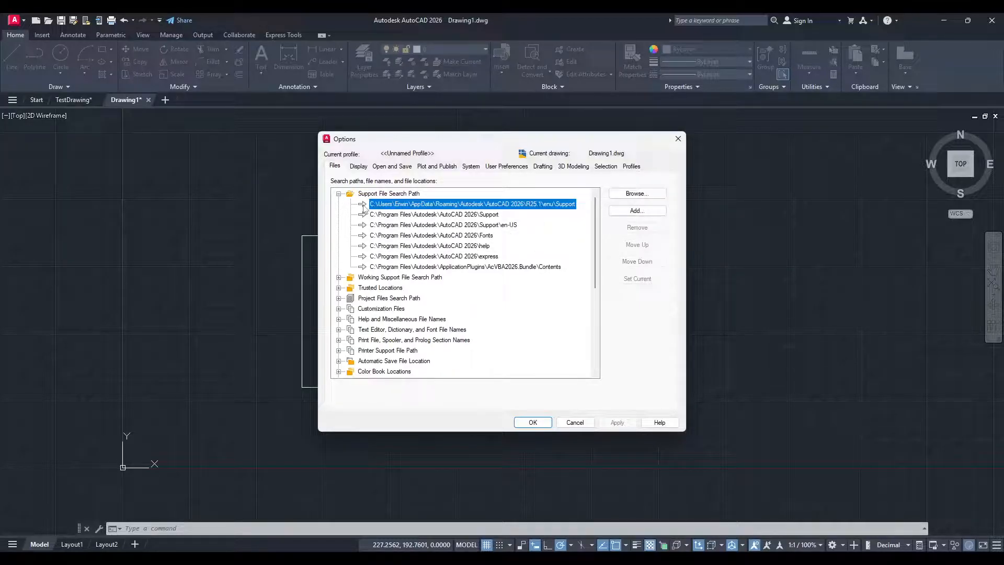
{"action": "left_click", "coordinate": [388, 194]}
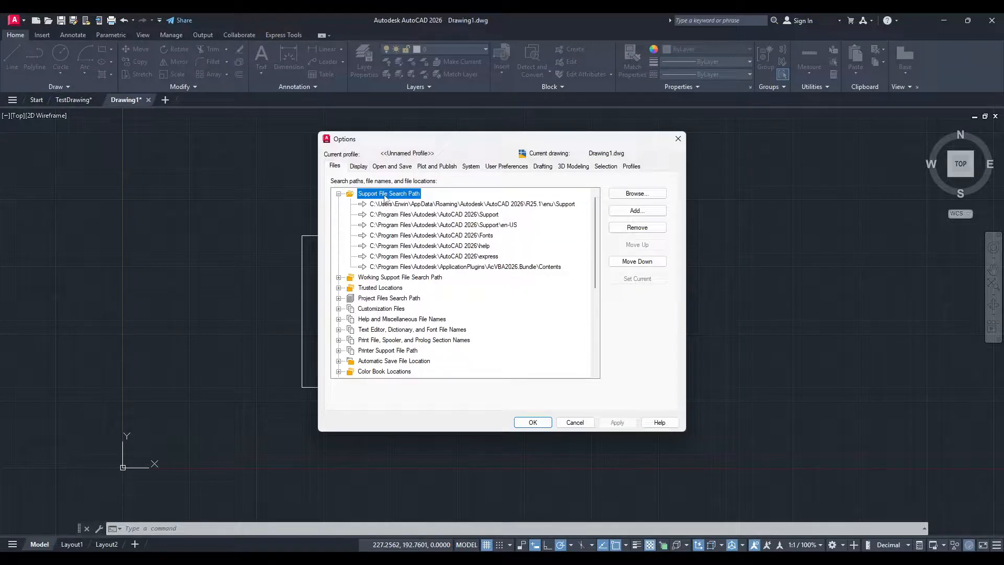
Select the first user Support folder path and browse to its folder.
{"action": "left_click", "coordinate": [472, 203]}
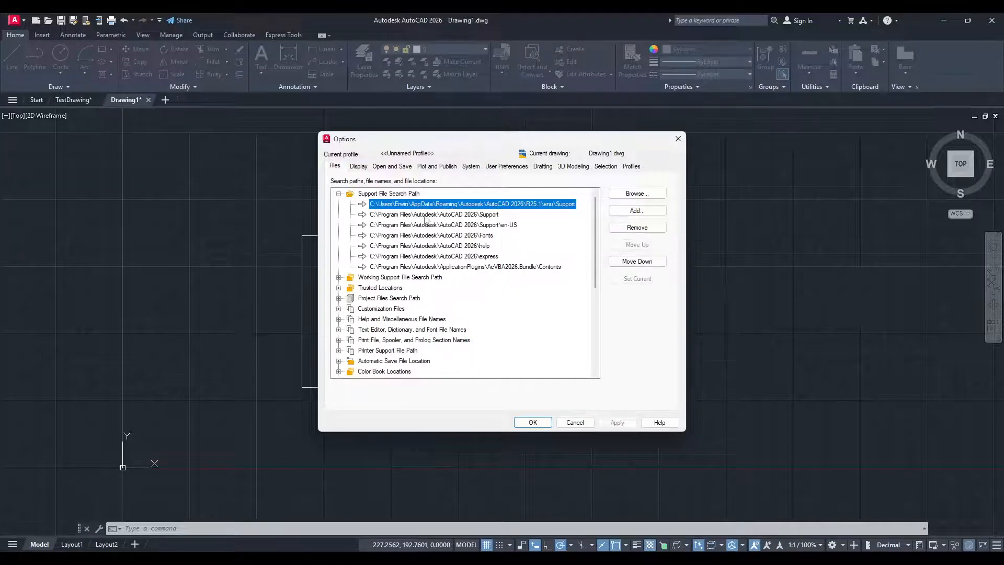
{"action": "mouse_move", "coordinate": [425, 220]}
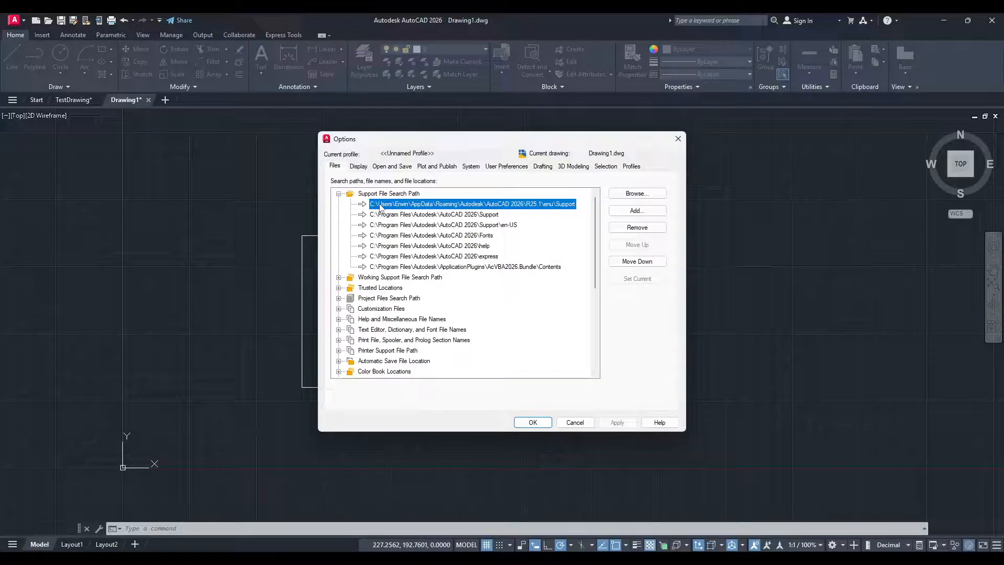
{"action": "mouse_move", "coordinate": [567, 205]}
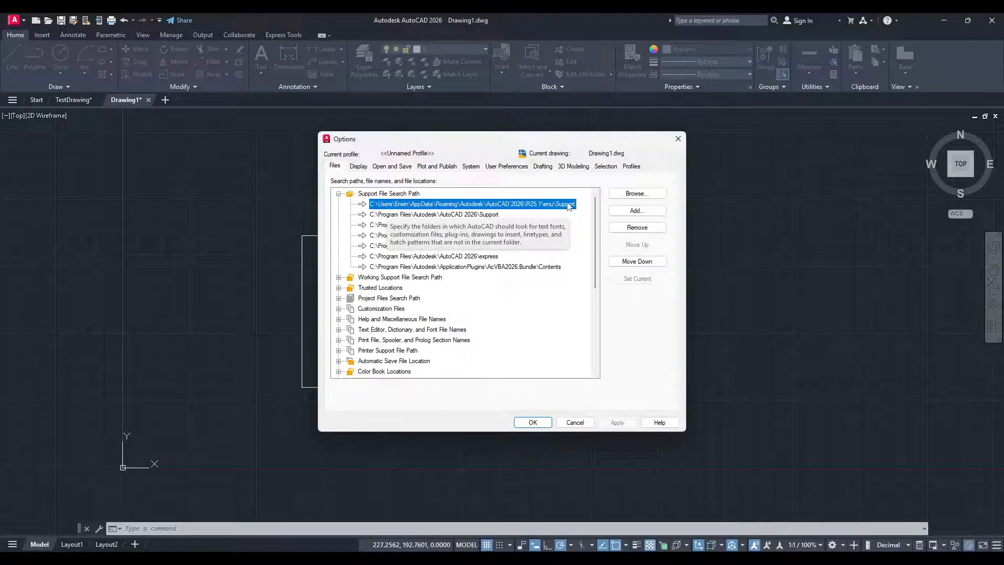
{"action": "left_click", "coordinate": [434, 214]}
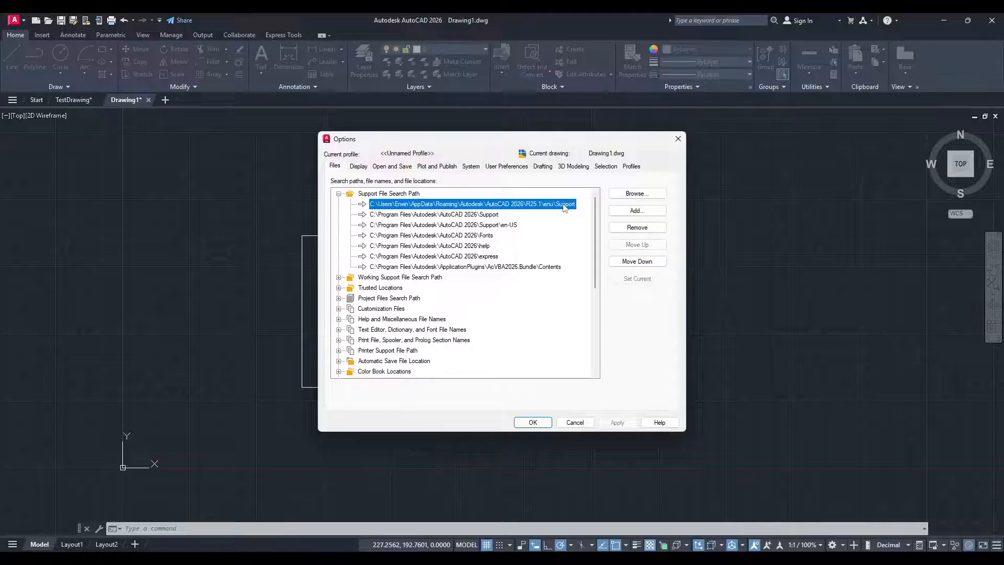
{"action": "left_click", "coordinate": [636, 194]}
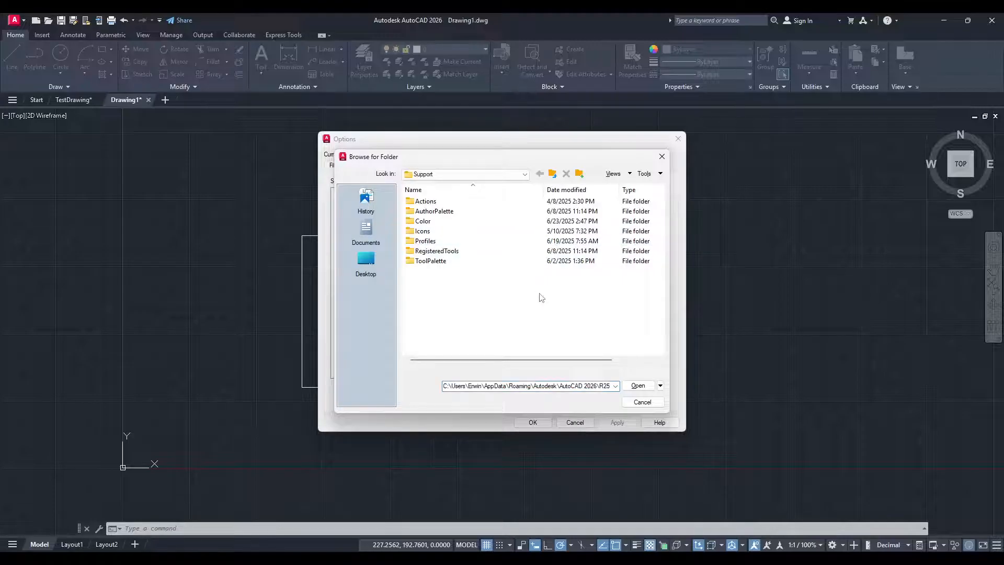
{"action": "mouse_move", "coordinate": [580, 527]}
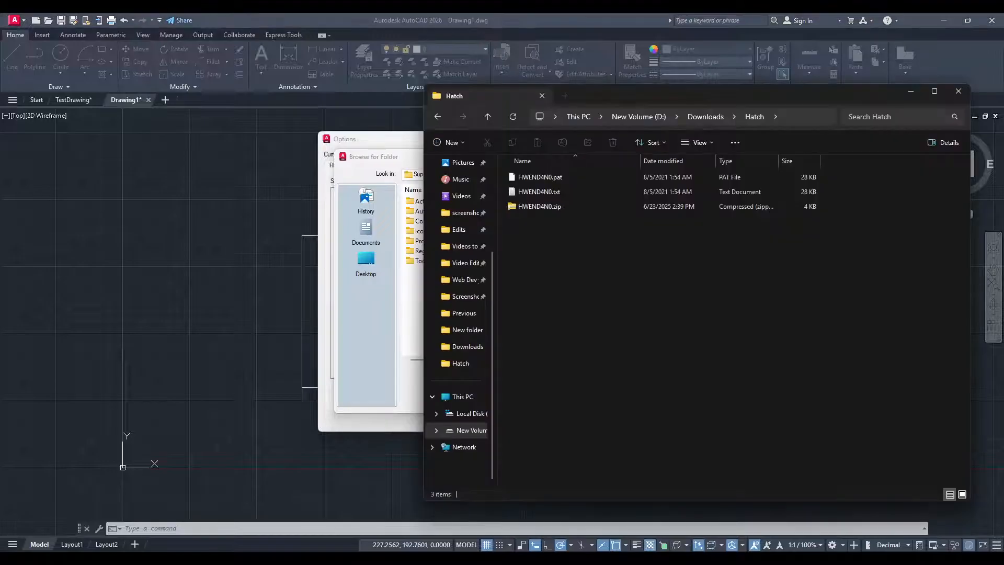
Inspect the user Support folder, then close Browse for Folder and the Options dialog.
{"action": "left_click", "coordinate": [539, 177]}
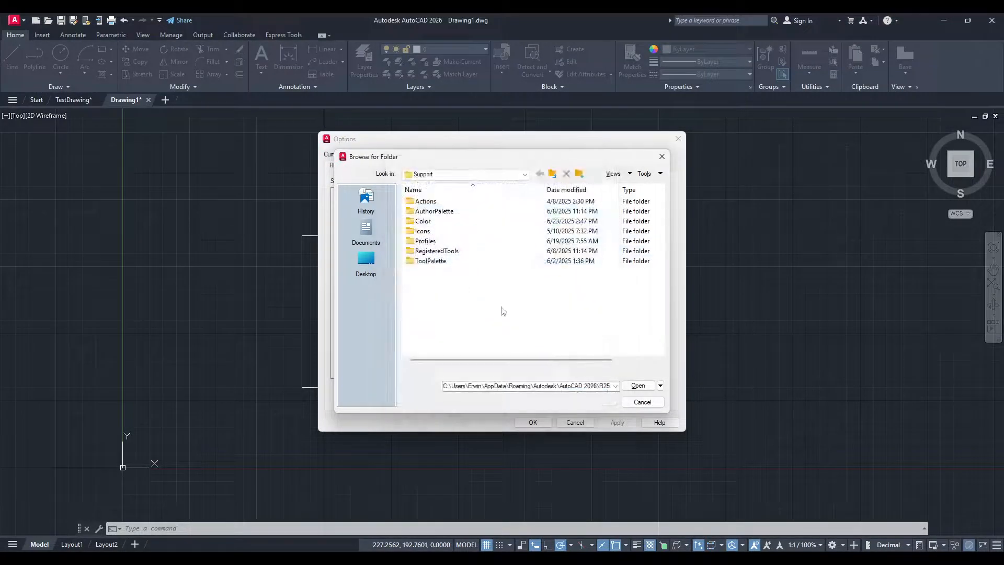
{"action": "mouse_move", "coordinate": [662, 158]}
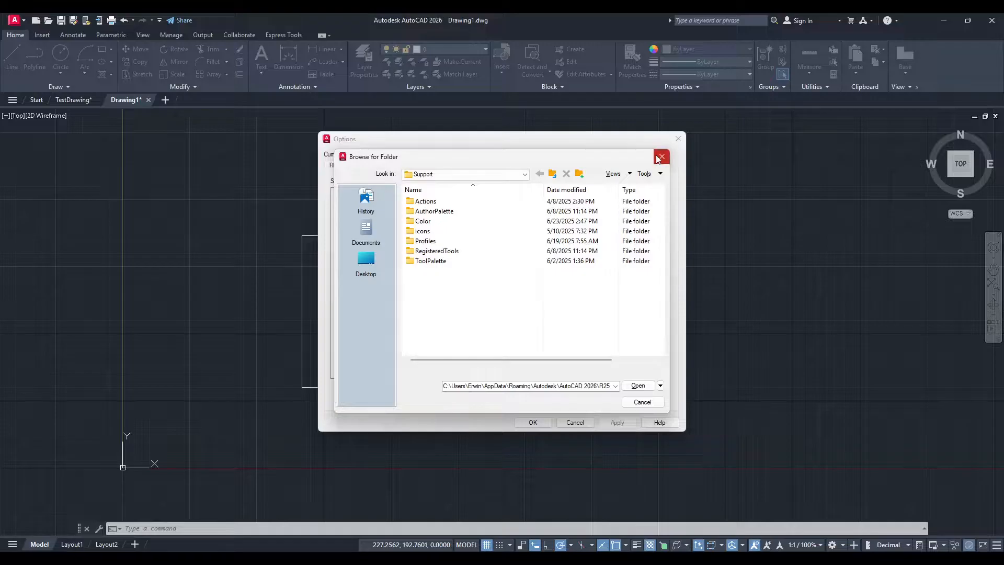
{"action": "left_click", "coordinate": [661, 157]}
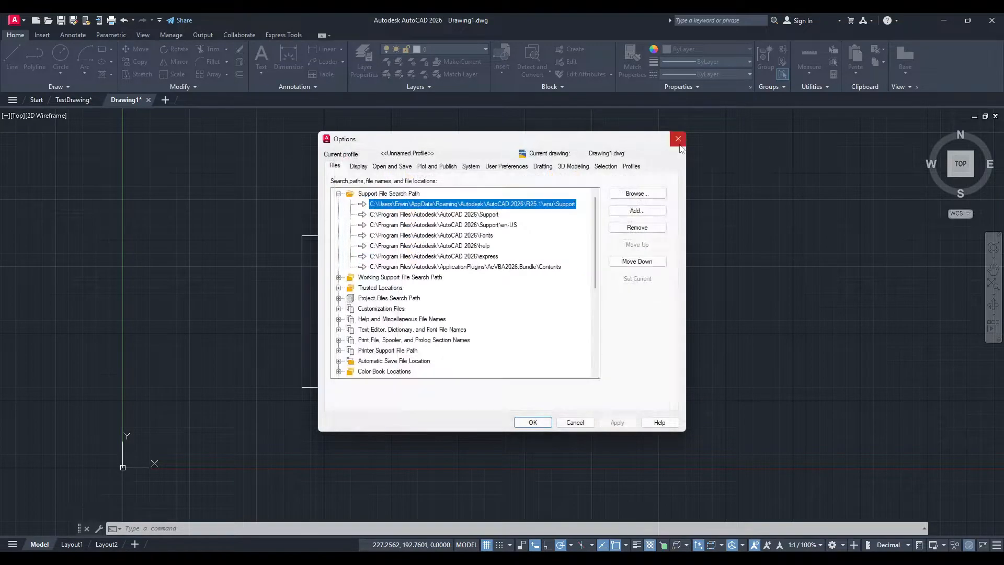
{"action": "left_click", "coordinate": [678, 138]}
{"action": "type", "text": "HATCH"}
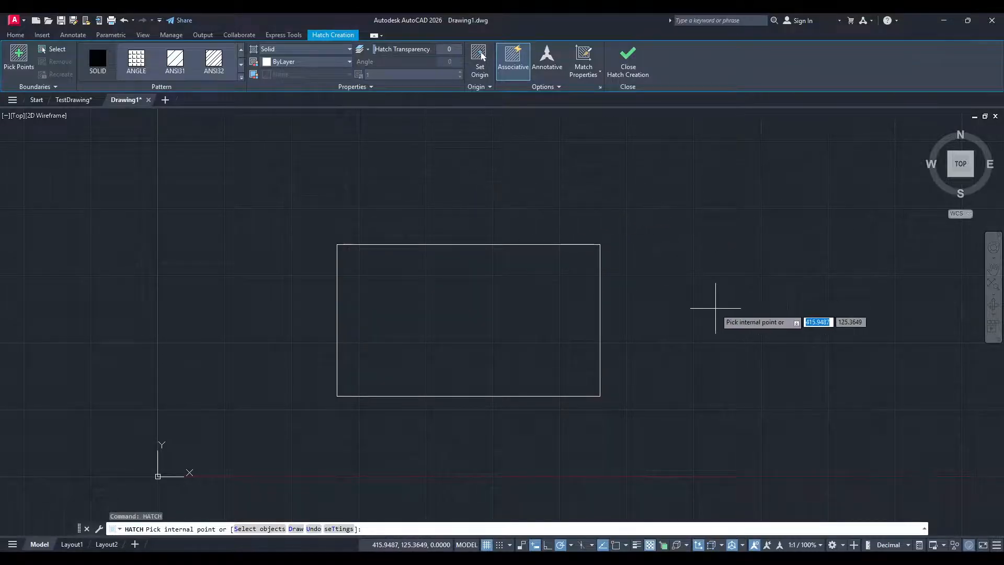
{"action": "mouse_move", "coordinate": [557, 119]}
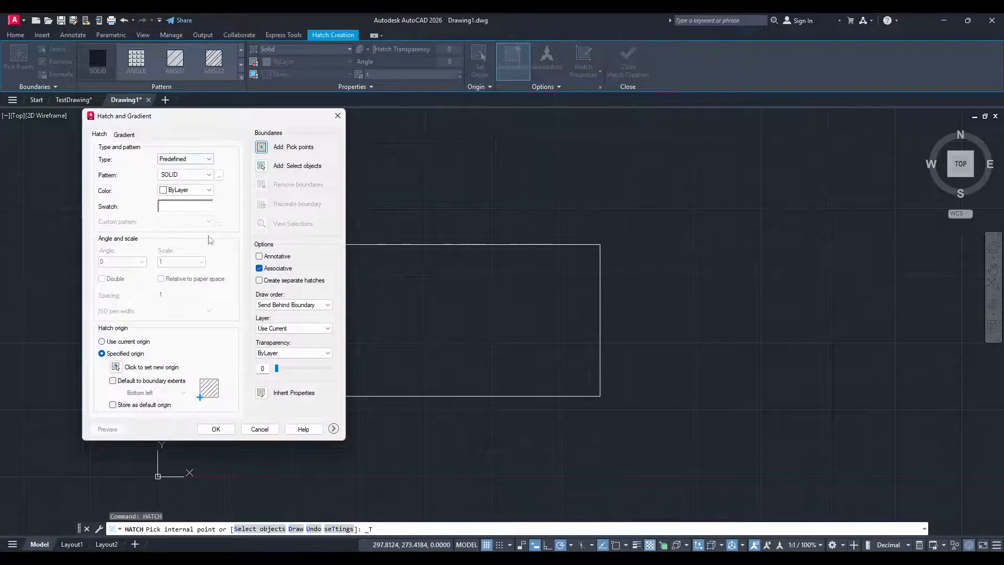
Change the hatch Type from Predefined to Custom in Hatch and Gradient.
{"action": "left_click", "coordinate": [184, 159]}
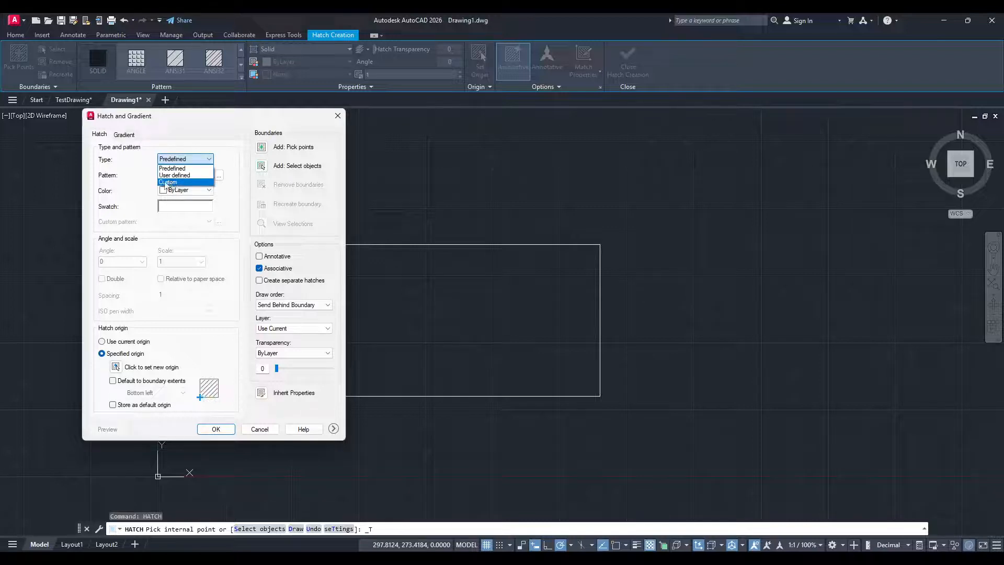
{"action": "left_click", "coordinate": [167, 182]}
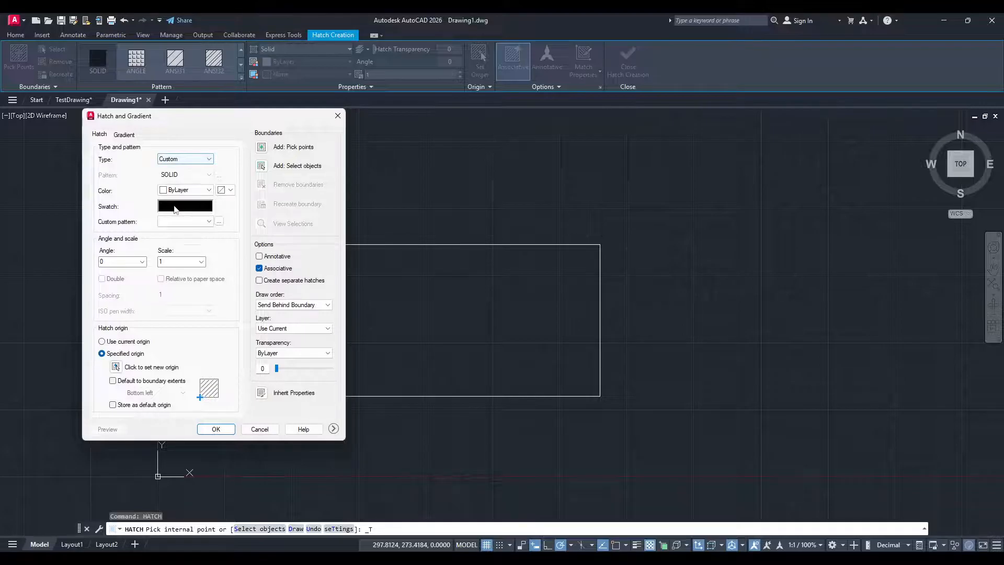
{"action": "left_click", "coordinate": [219, 221]}
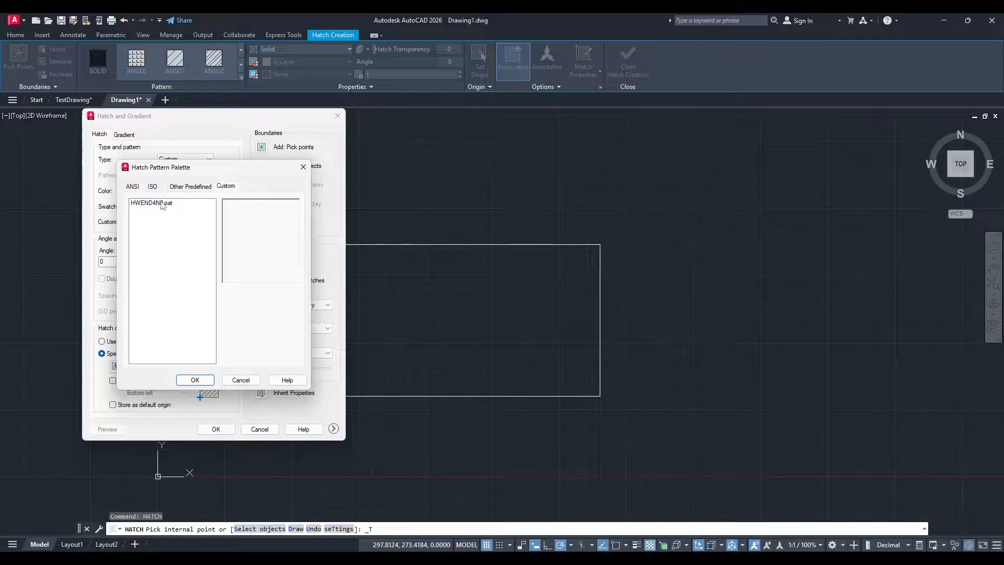
Select HWEND4N0.pat on the palette's Custom tab and confirm with OK.
{"action": "left_click", "coordinate": [151, 203]}
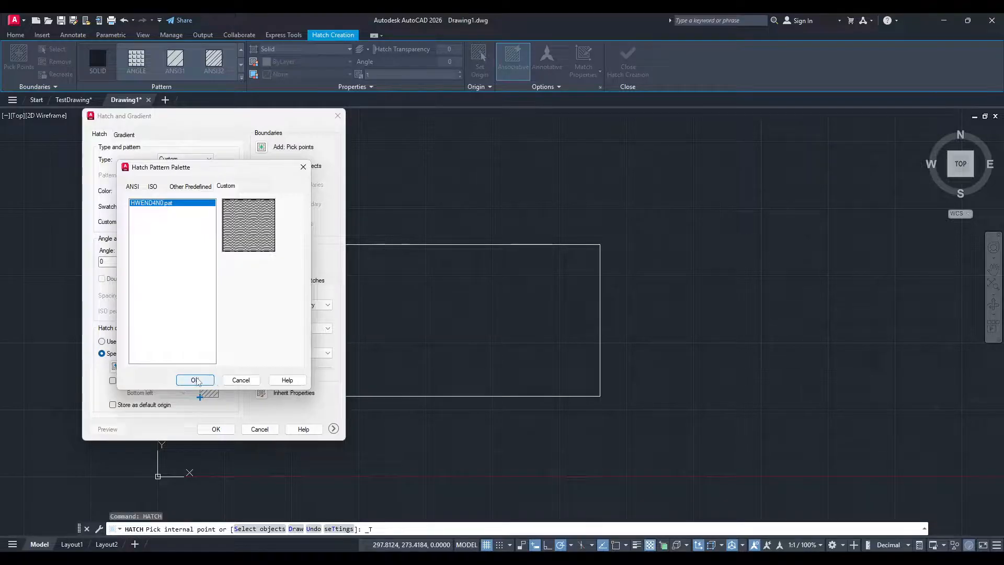
{"action": "left_click", "coordinate": [194, 380]}
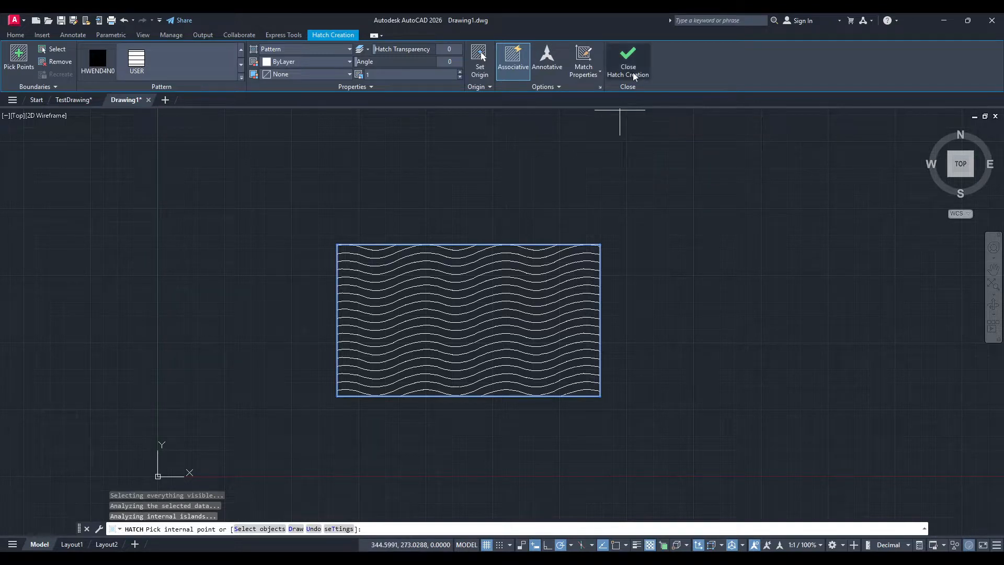
Close Hatch Creation and pan around the rectangle filled with HWEND4N0.
{"action": "left_click", "coordinate": [627, 61]}
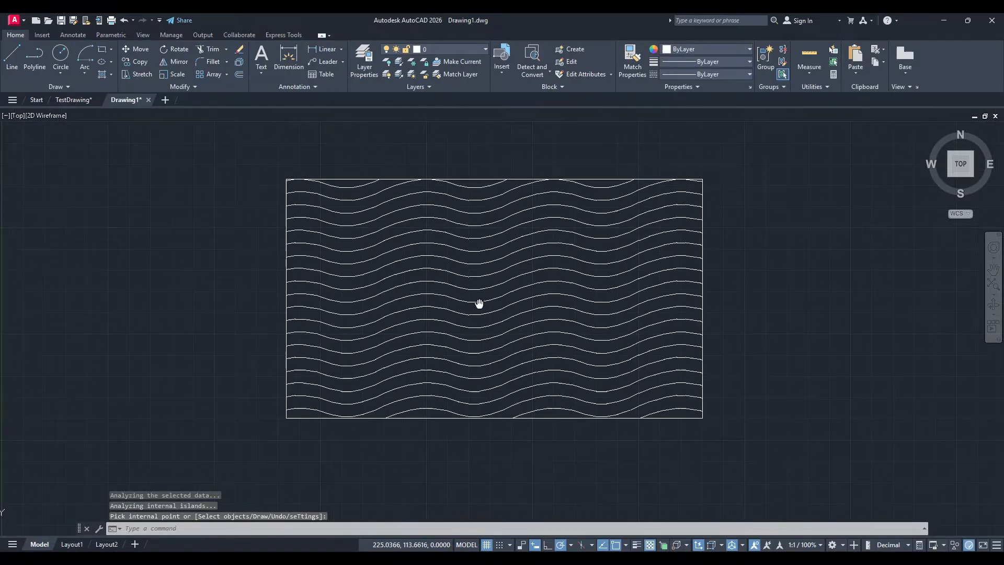
{"action": "left_click_drag", "start_coordinate": [479, 303], "coordinate": [436, 519]}
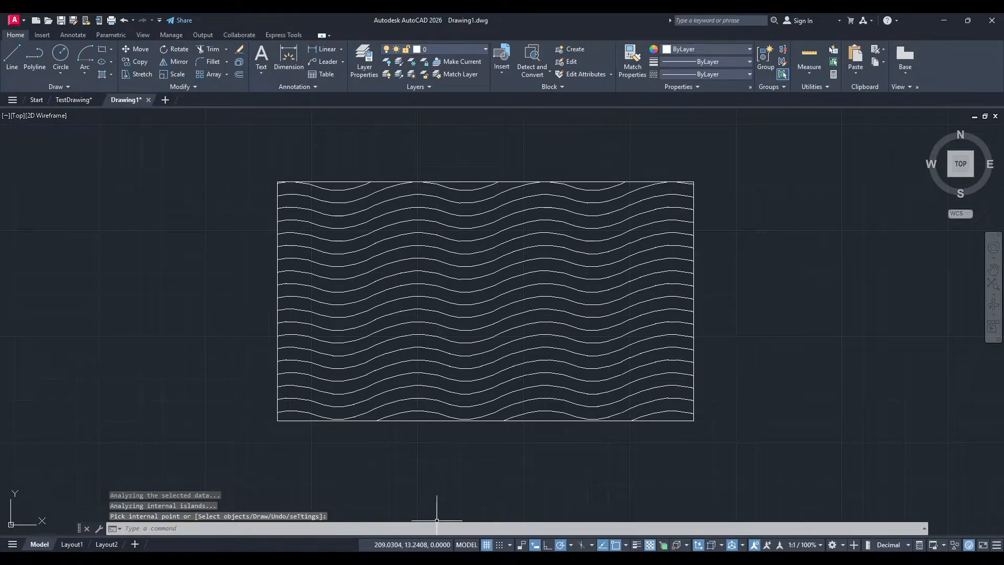